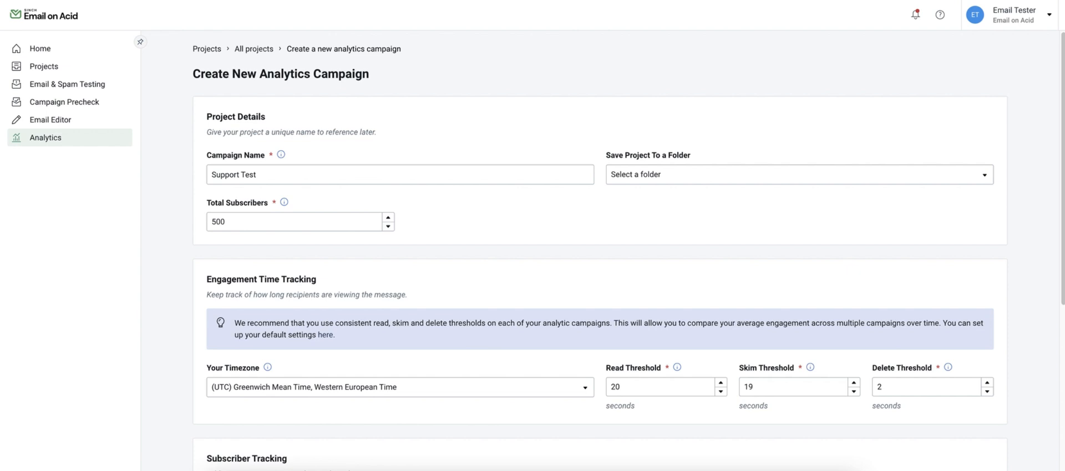
pyautogui.moveTo(340, 199)
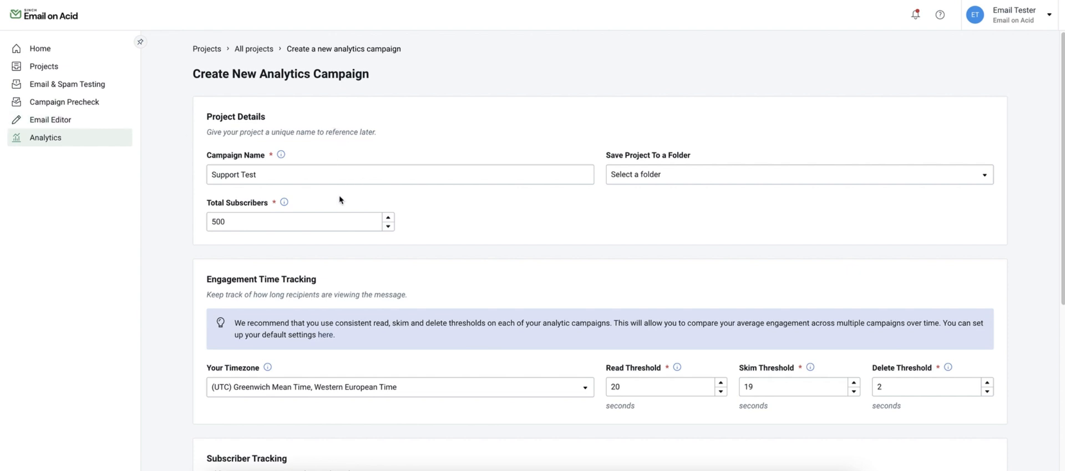
pyautogui.moveTo(305, 220)
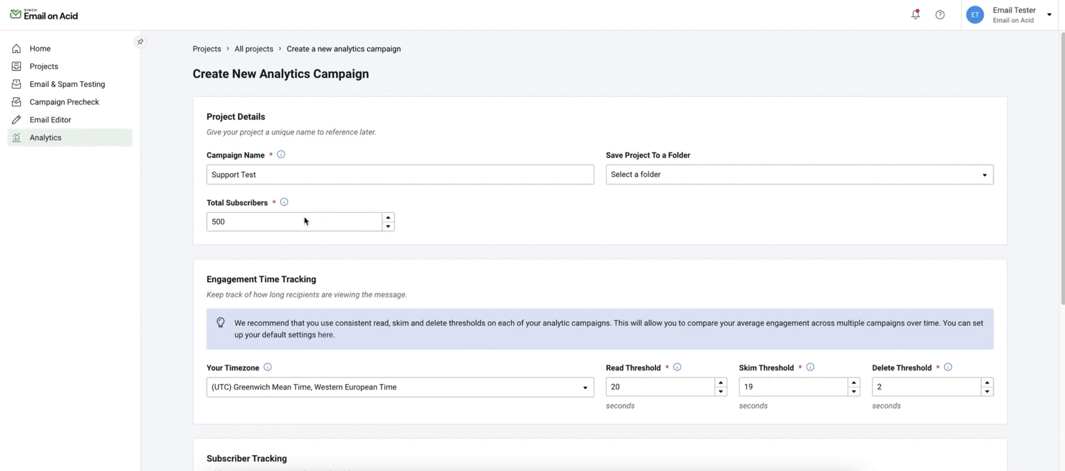
pyautogui.moveTo(292, 239)
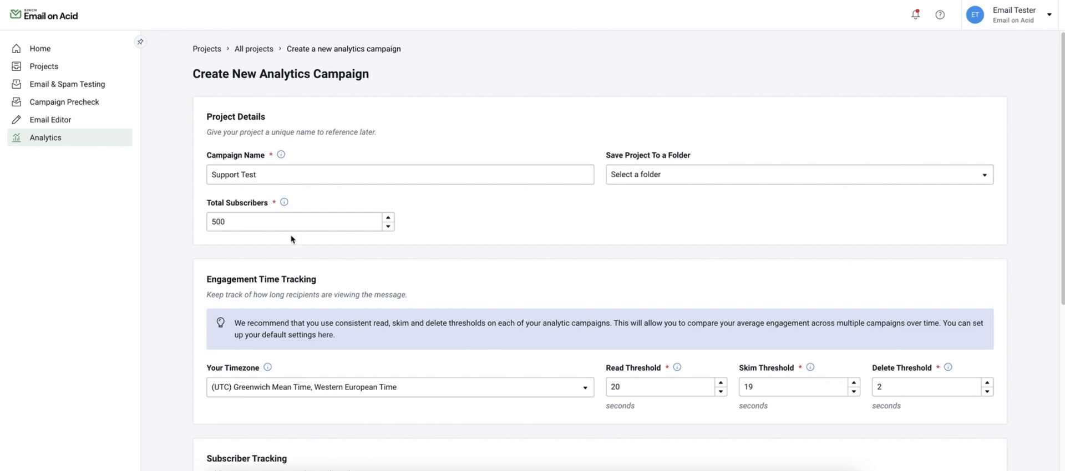
# Step: Set the subscriber tracking merge tag to None
pyautogui.scroll(-3)
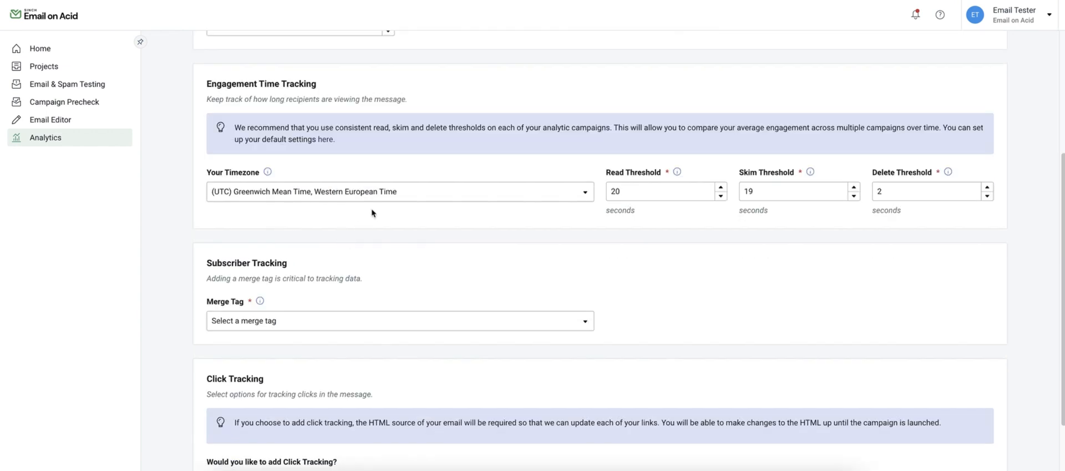
pyautogui.moveTo(415, 177)
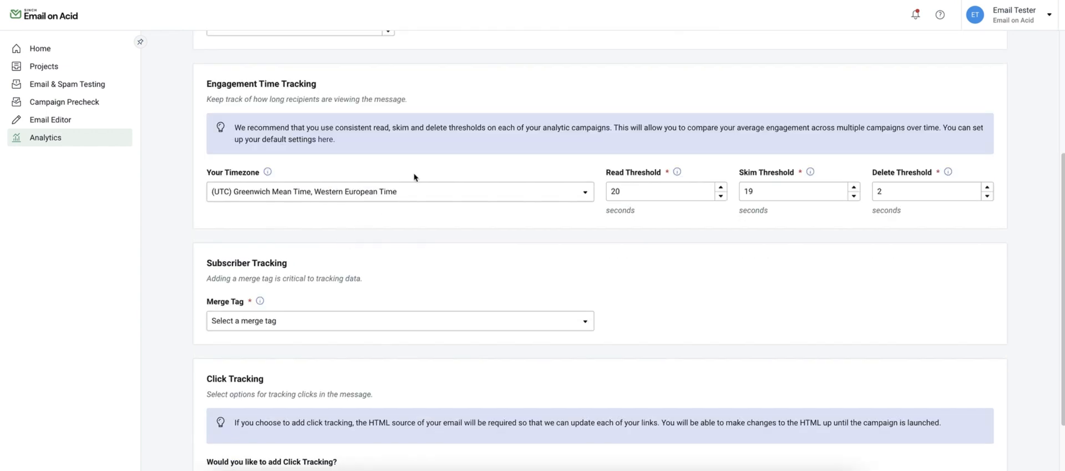
pyautogui.moveTo(594, 175)
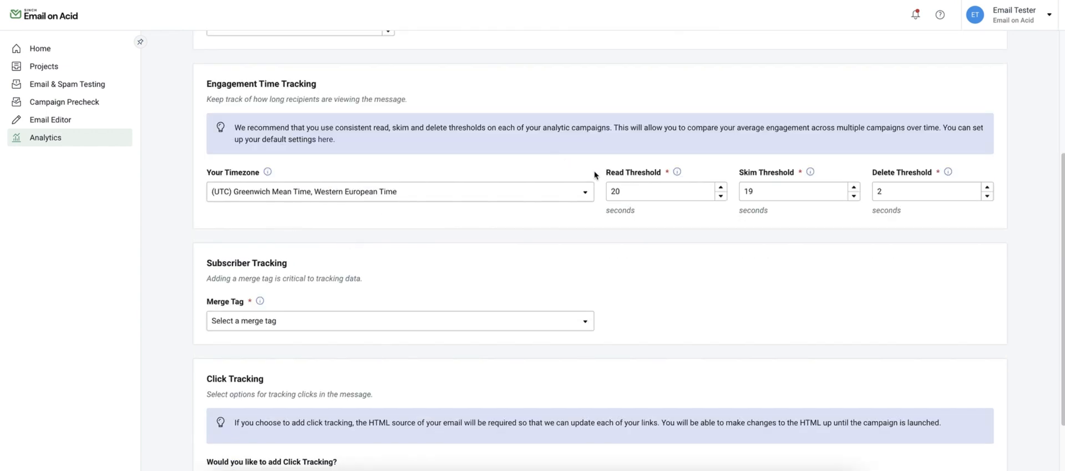
pyautogui.moveTo(714, 149)
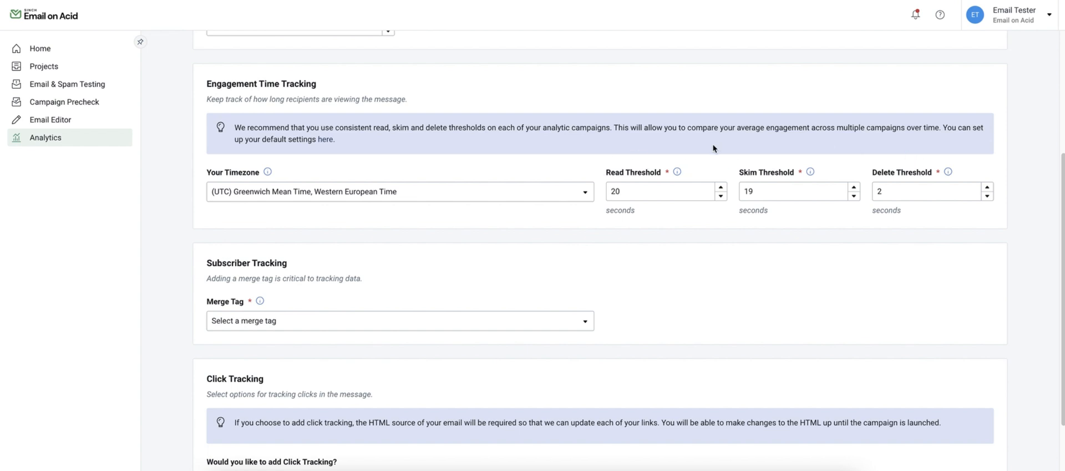
pyautogui.moveTo(742, 137)
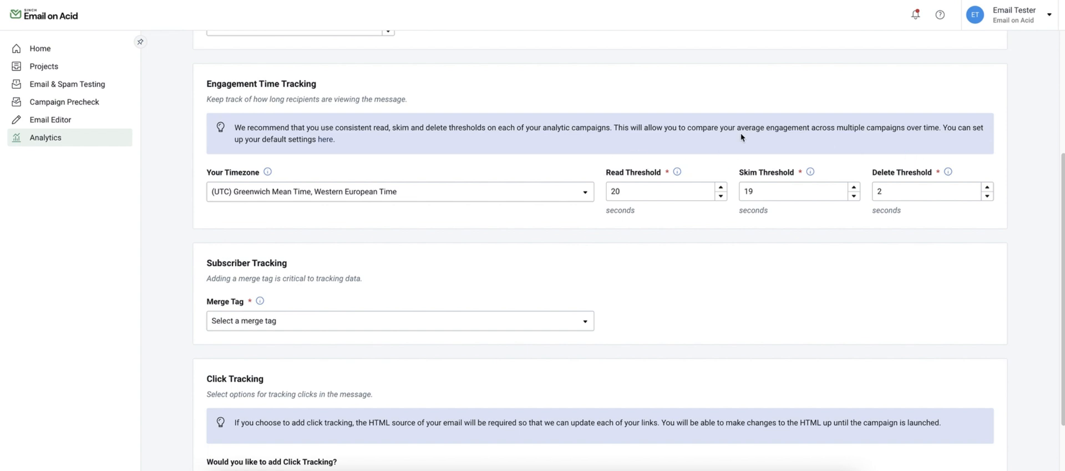
pyautogui.moveTo(917, 151)
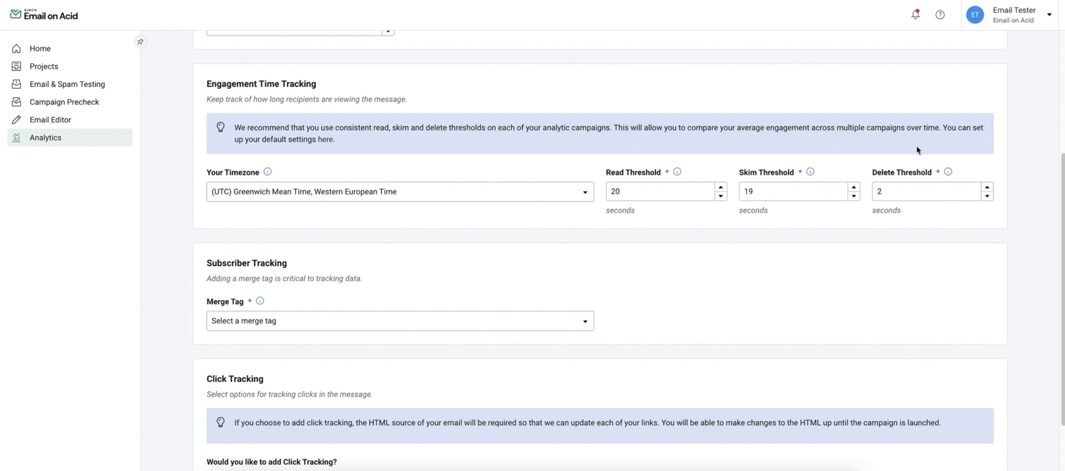
pyautogui.moveTo(667, 166)
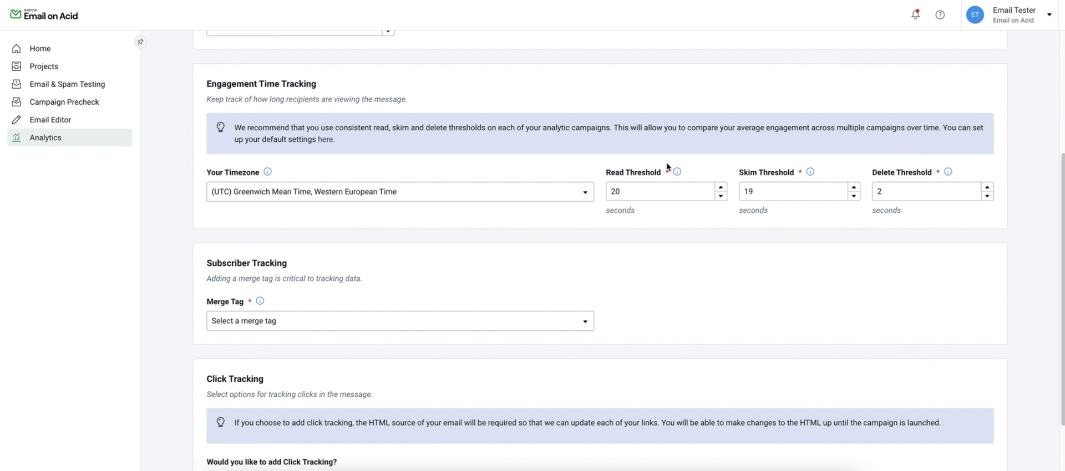
pyautogui.scroll(-3)
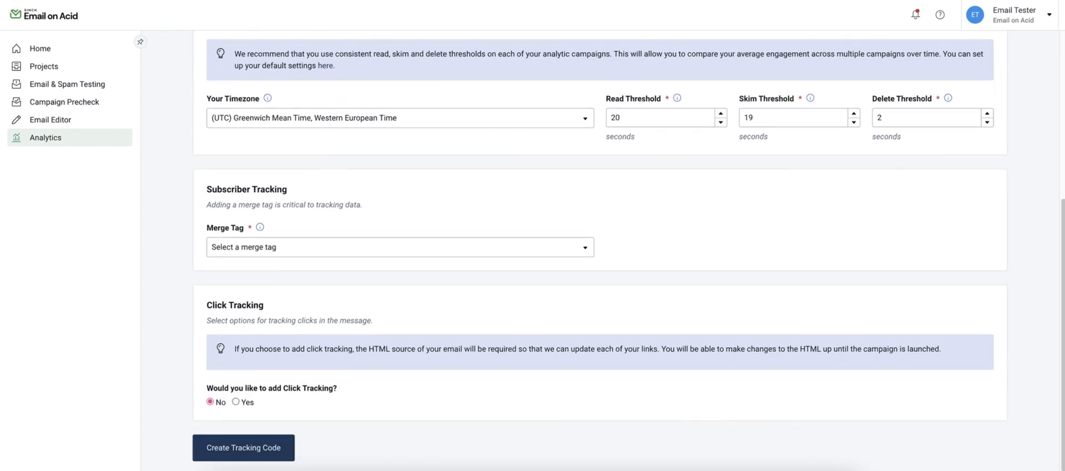
pyautogui.moveTo(320, 192)
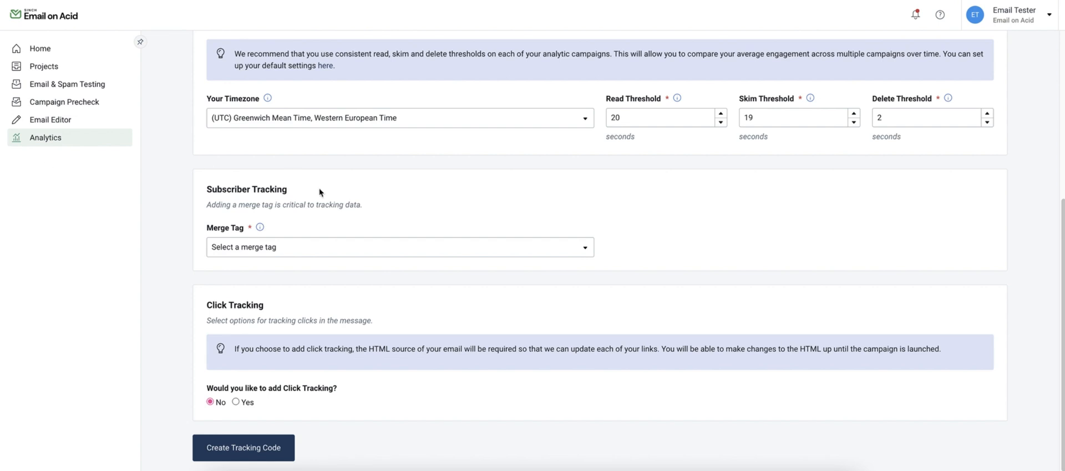
pyautogui.moveTo(315, 194)
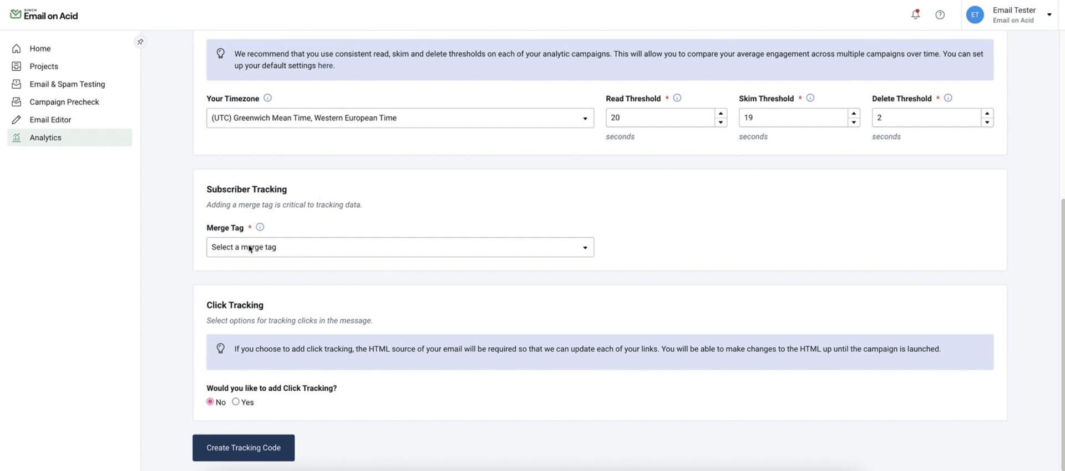
pyautogui.click(398, 248)
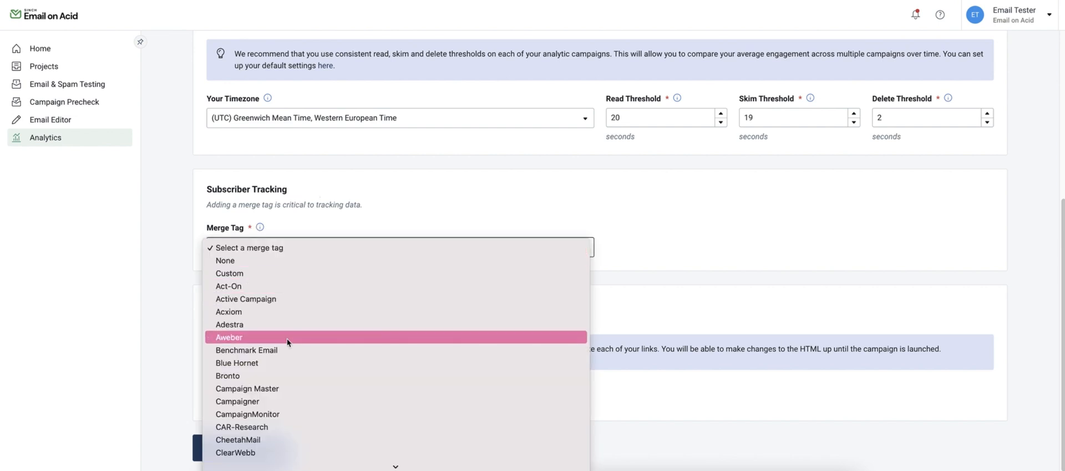
pyautogui.moveTo(271, 274)
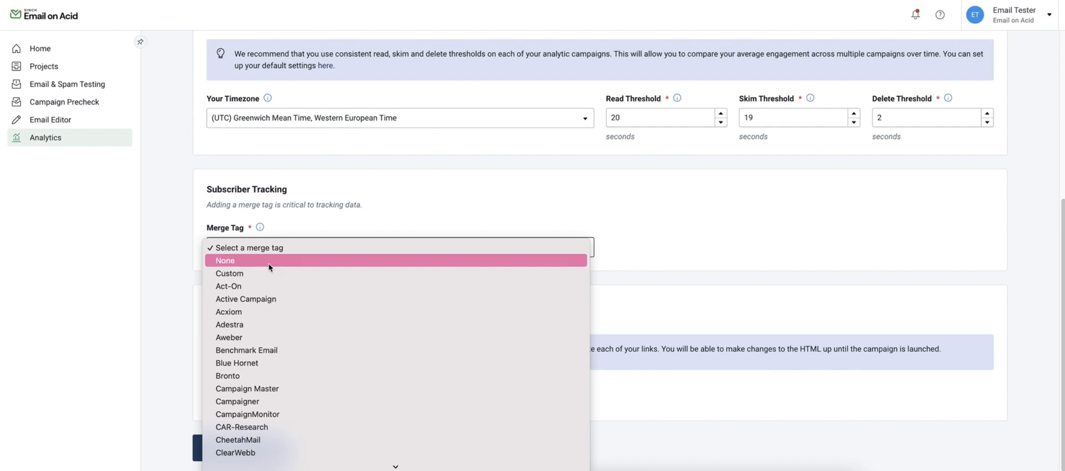
pyautogui.click(225, 261)
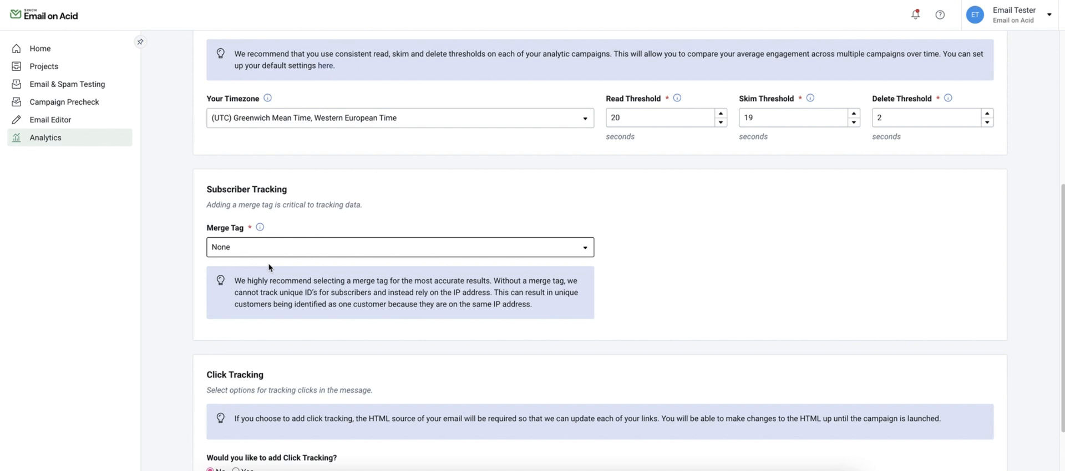
pyautogui.scroll(-3)
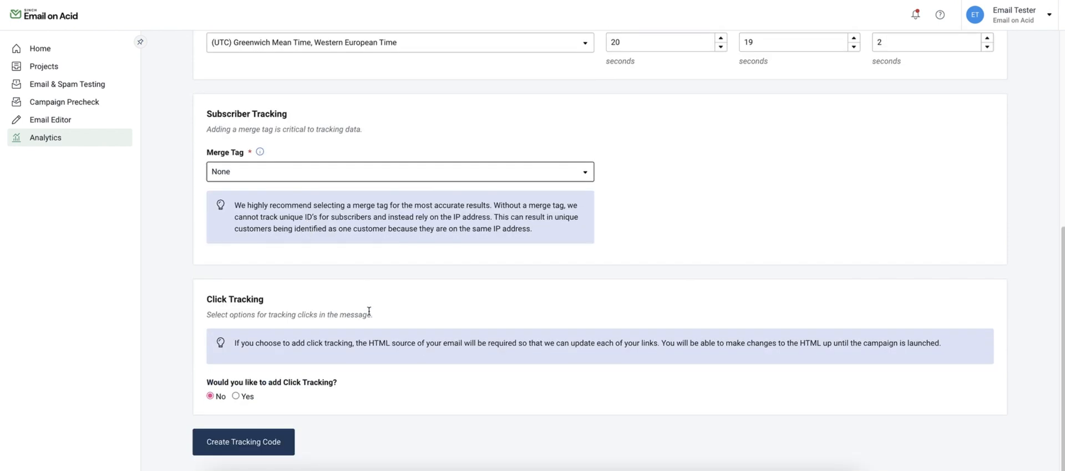
pyautogui.moveTo(383, 324)
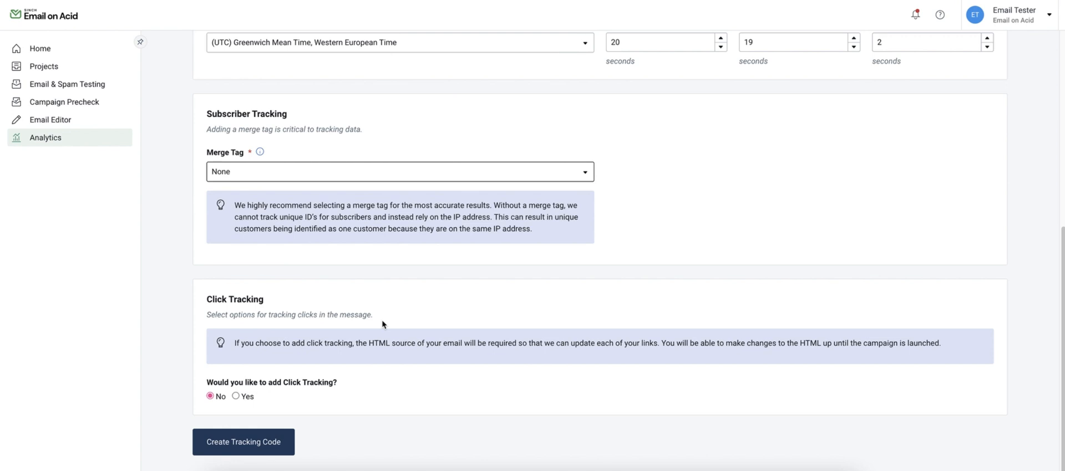
pyautogui.moveTo(400, 328)
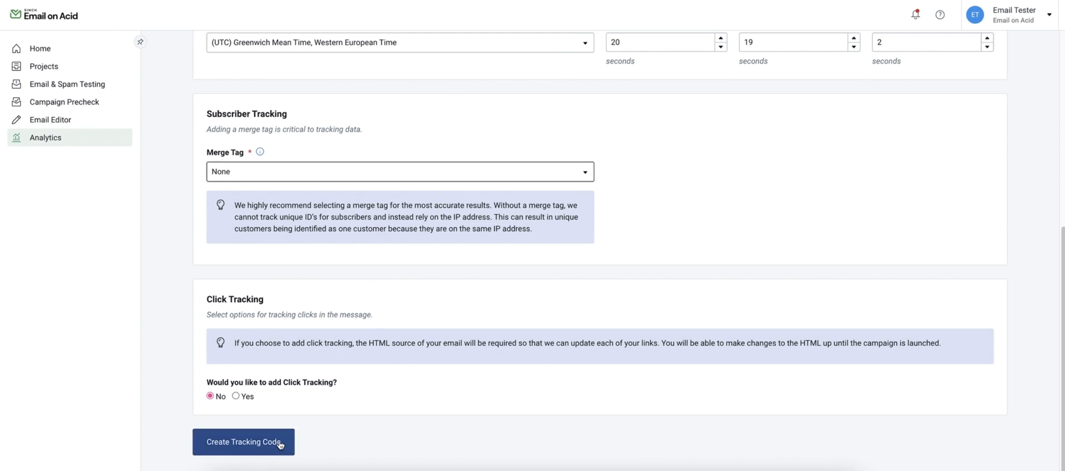
# Step: Generate the Support Test campaign's tracking code and copy it from the Analytics Report
pyautogui.click(243, 442)
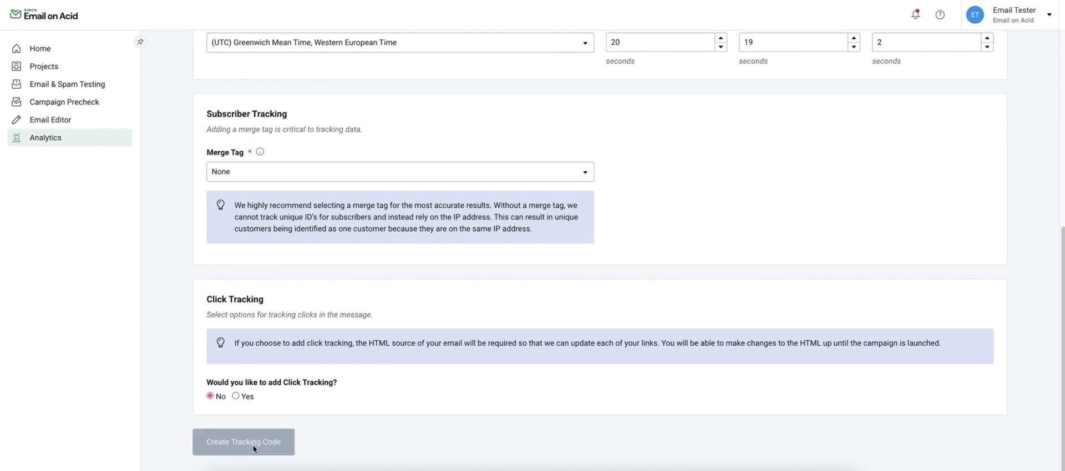
pyautogui.click(244, 442)
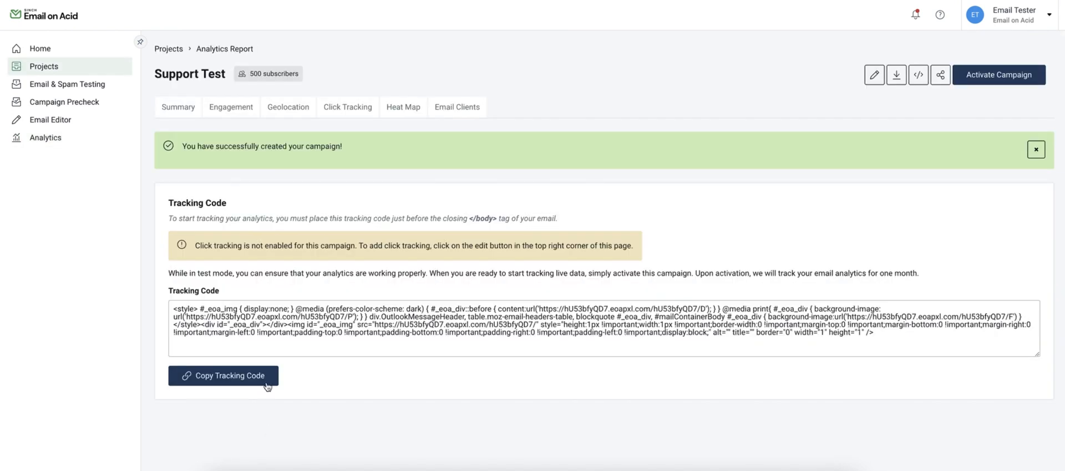
pyautogui.click(223, 376)
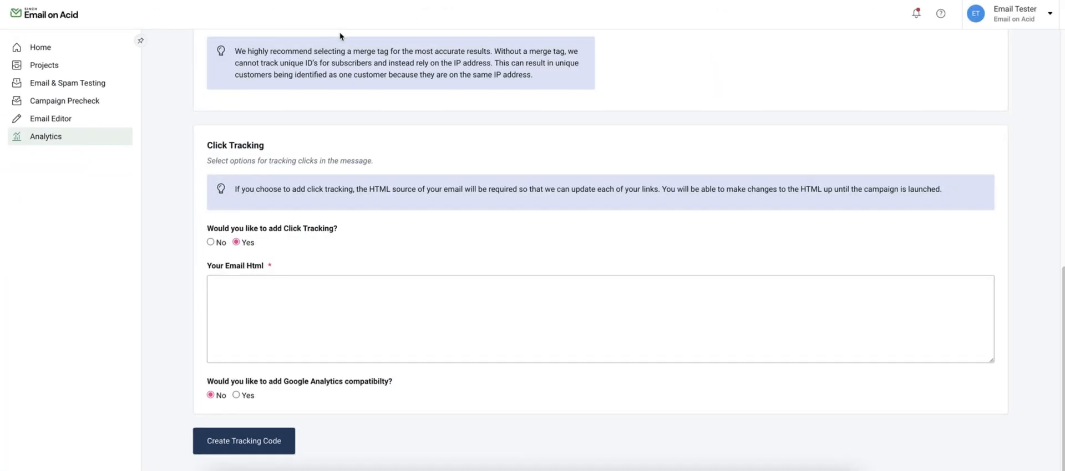
pyautogui.moveTo(309, 316)
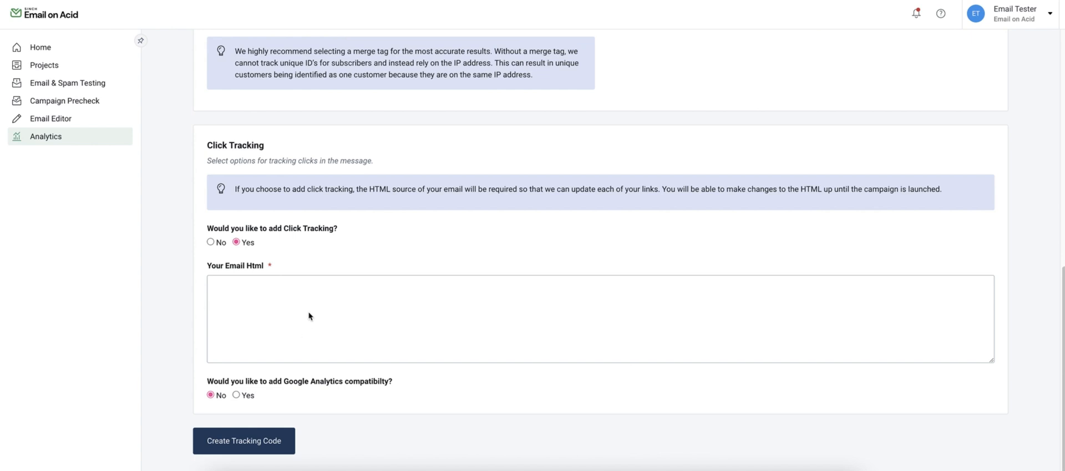
pyautogui.click(305, 318)
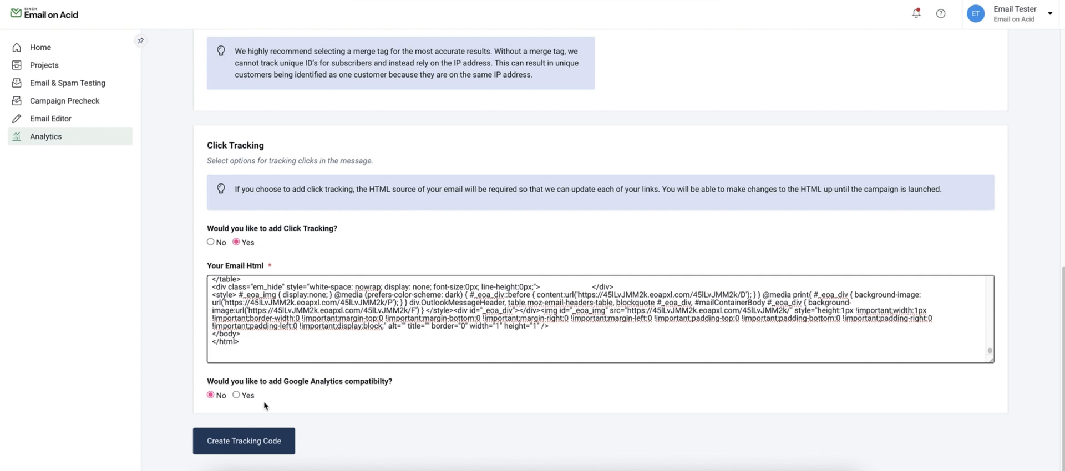
pyautogui.moveTo(265, 398)
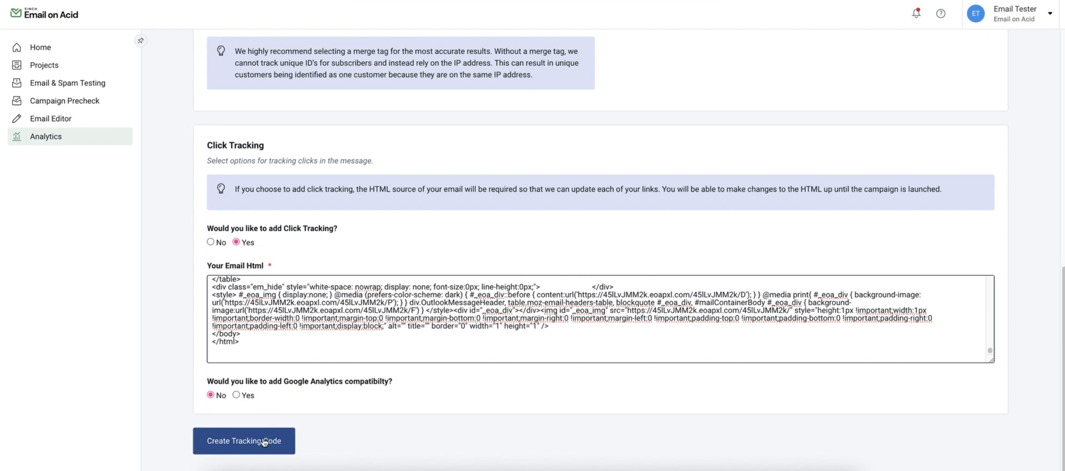
pyautogui.click(243, 441)
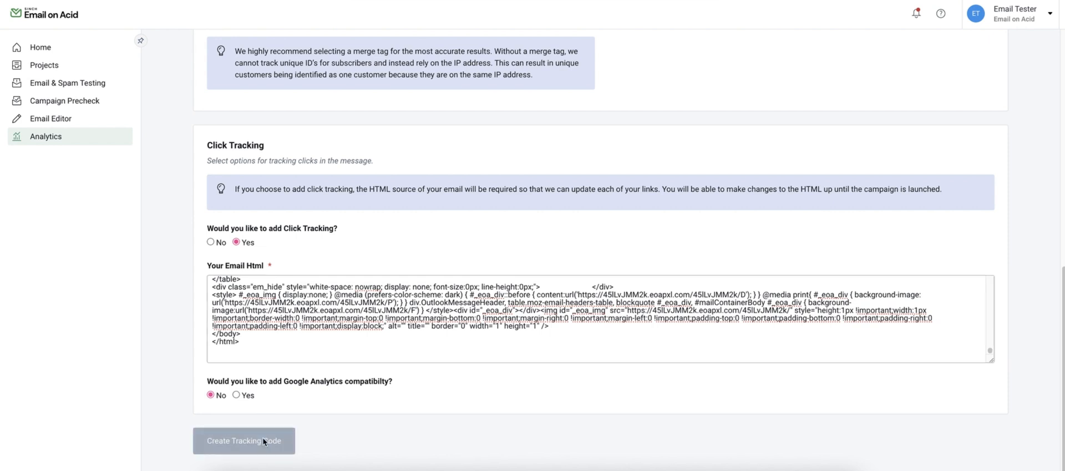
pyautogui.click(244, 441)
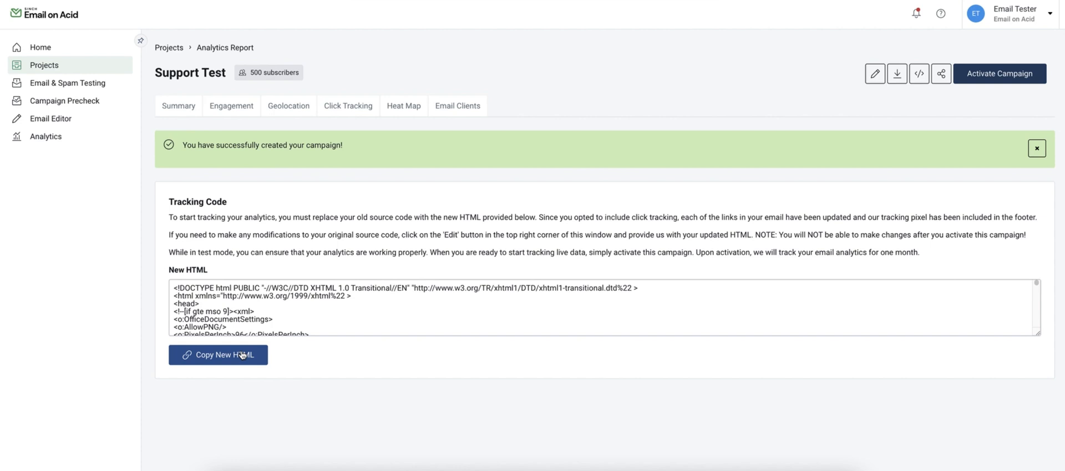
pyautogui.click(218, 355)
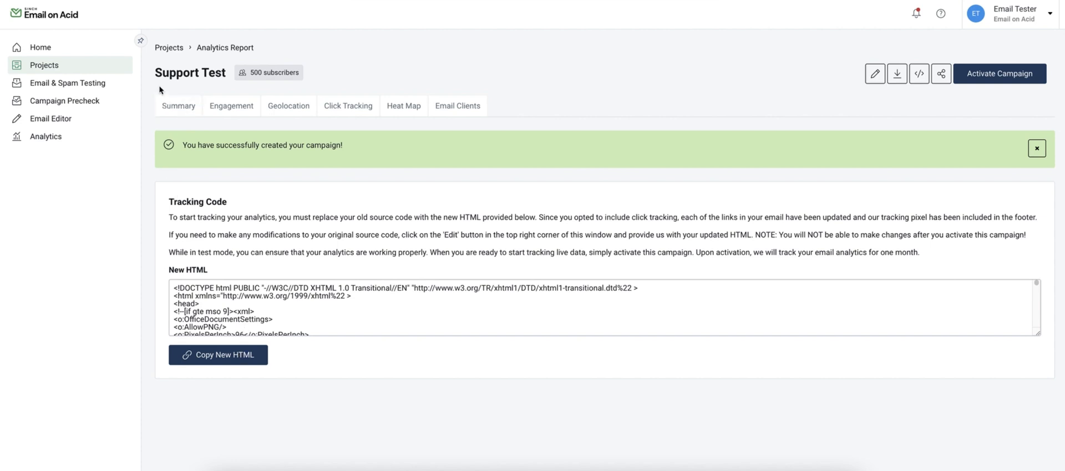
# Step: Show the Support Test Summary stating the campaign is still in testing mode
pyautogui.click(179, 106)
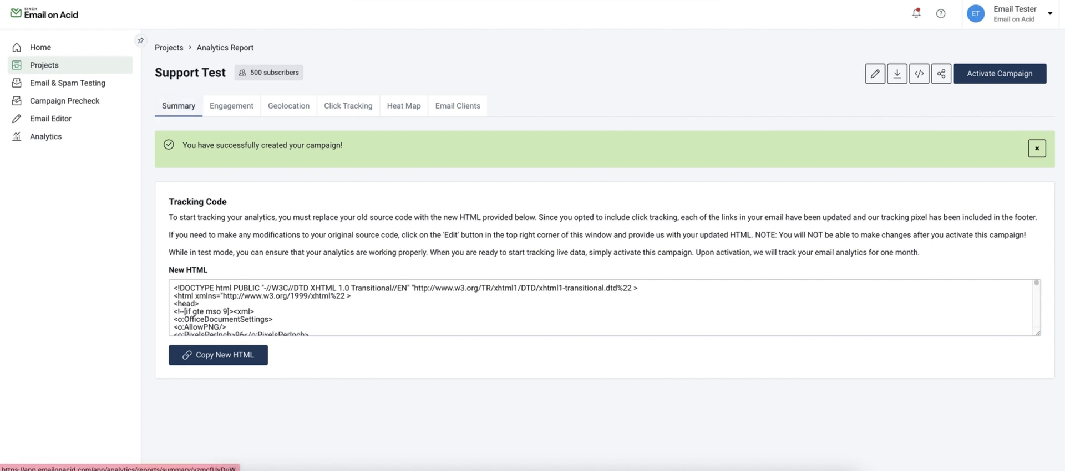
pyautogui.click(1036, 149)
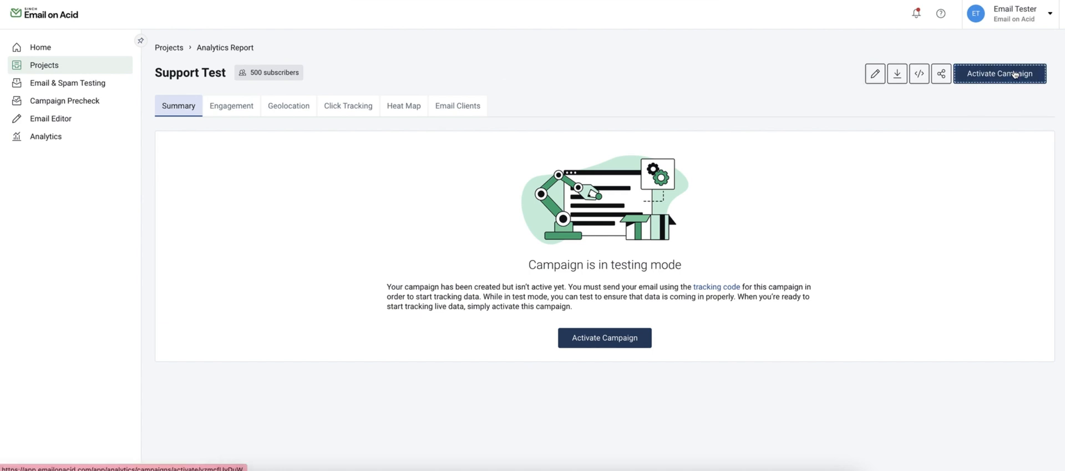
# Step: Review the tracked links and 07/06/2024 completion date on the activation page
pyautogui.click(1000, 73)
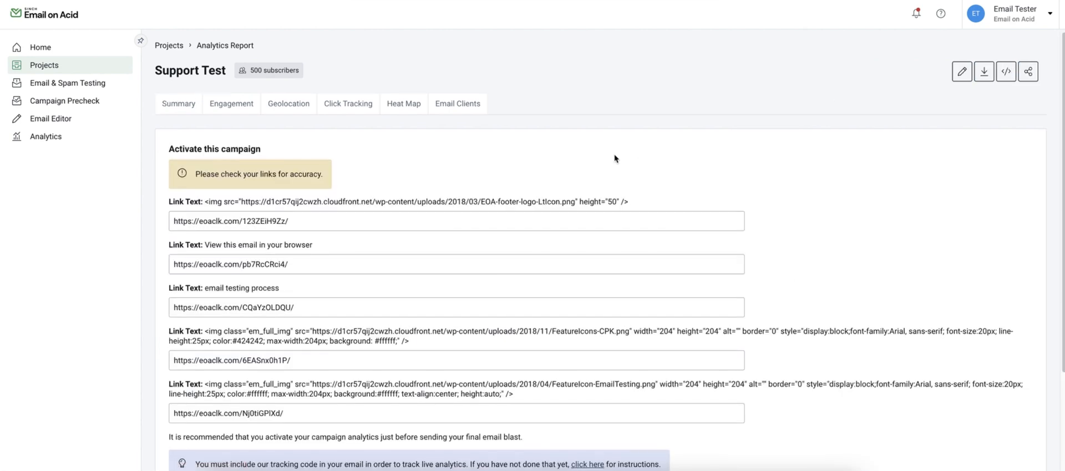
pyautogui.scroll(-3)
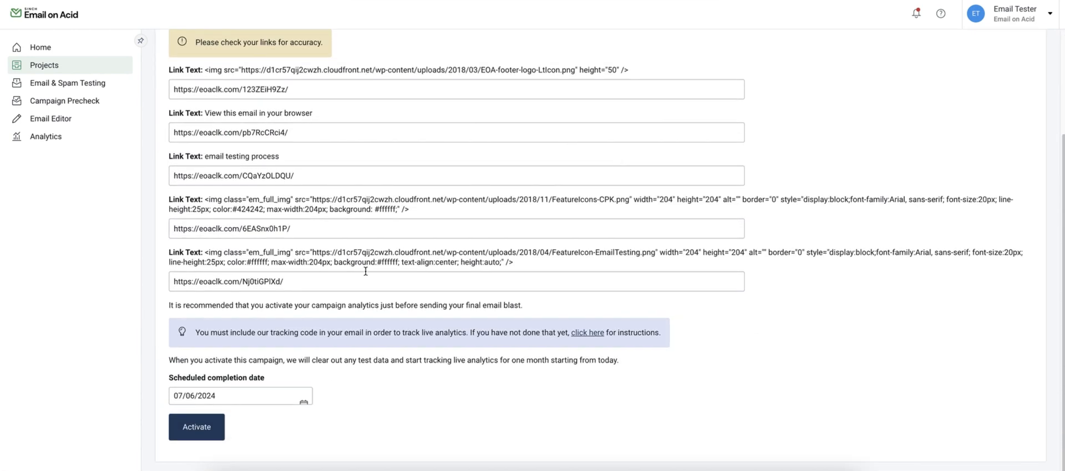
pyautogui.moveTo(264, 371)
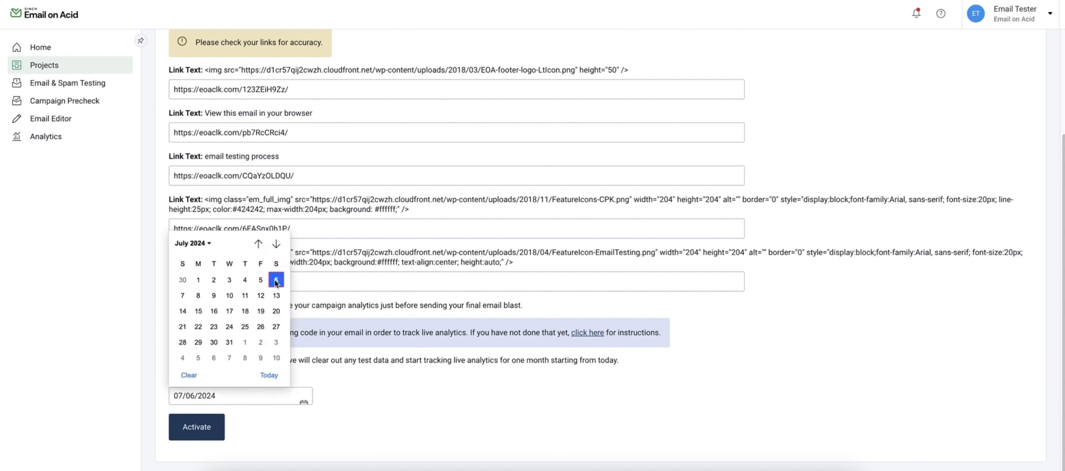
pyautogui.moveTo(275, 342)
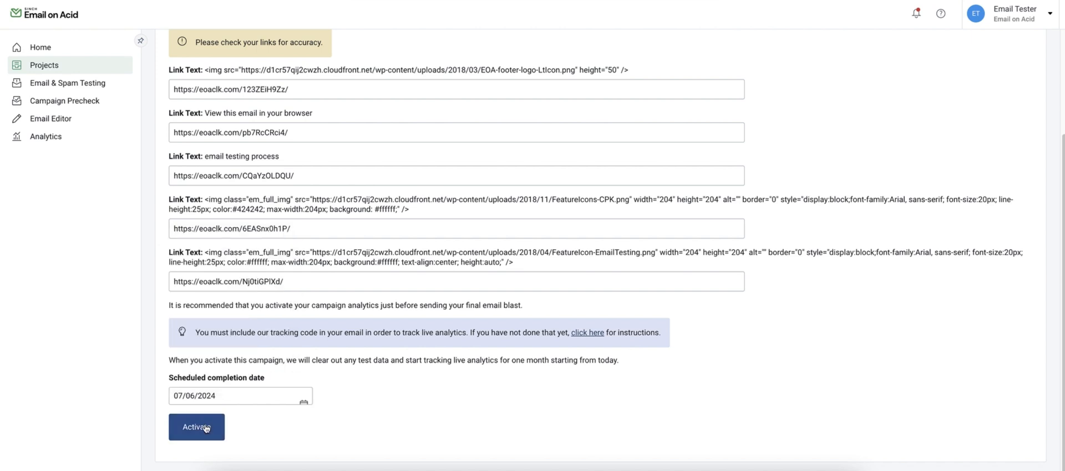
pyautogui.moveTo(260, 419)
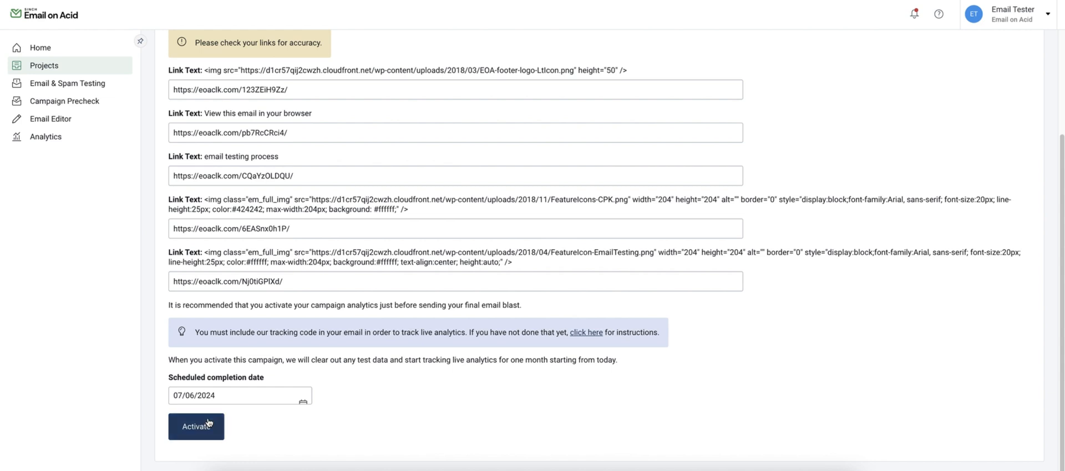
# Step: Activate the Support Test campaign for live tracking with 30 days remaining
pyautogui.click(196, 427)
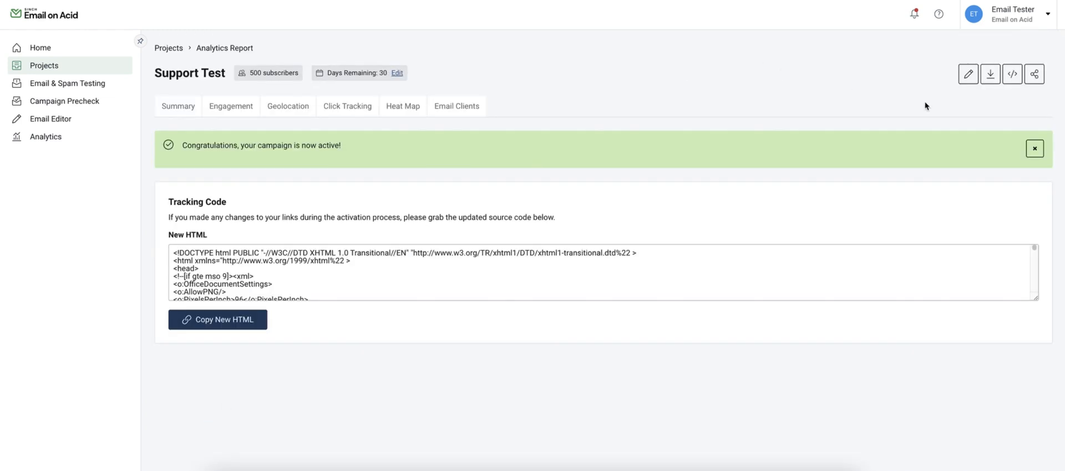
pyautogui.moveTo(959, 94)
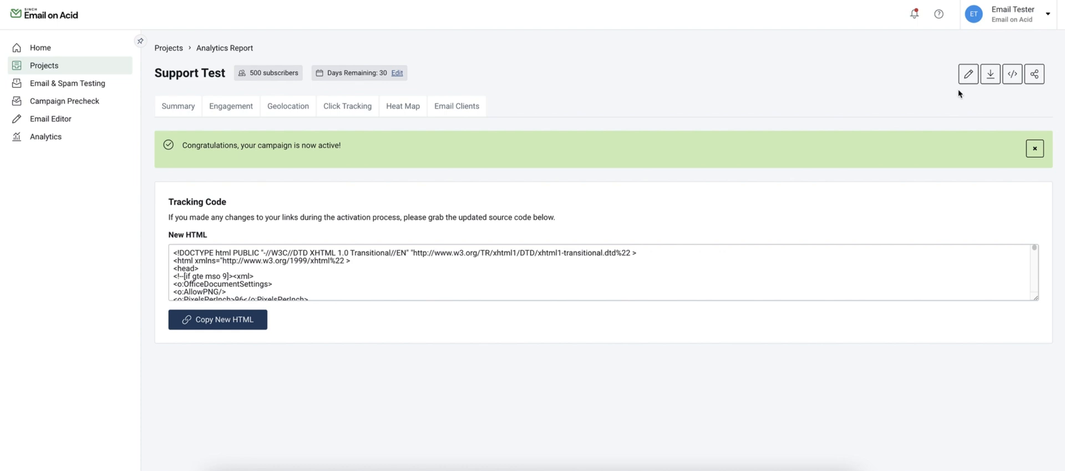
pyautogui.moveTo(968, 75)
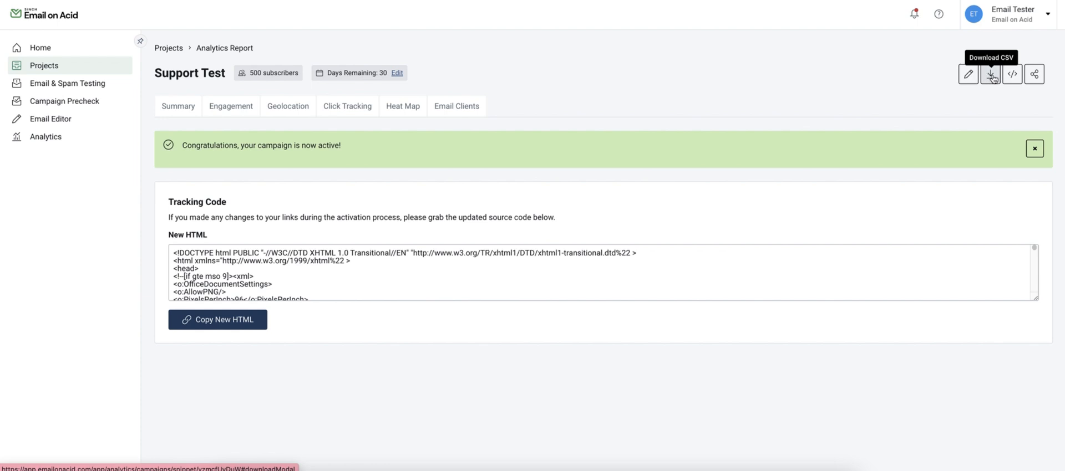
pyautogui.moveTo(1012, 75)
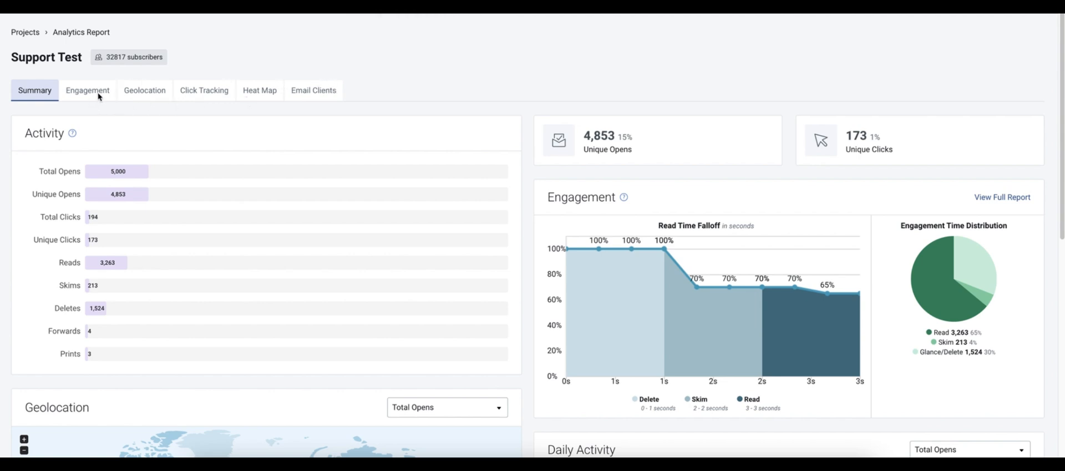
pyautogui.moveTo(157, 95)
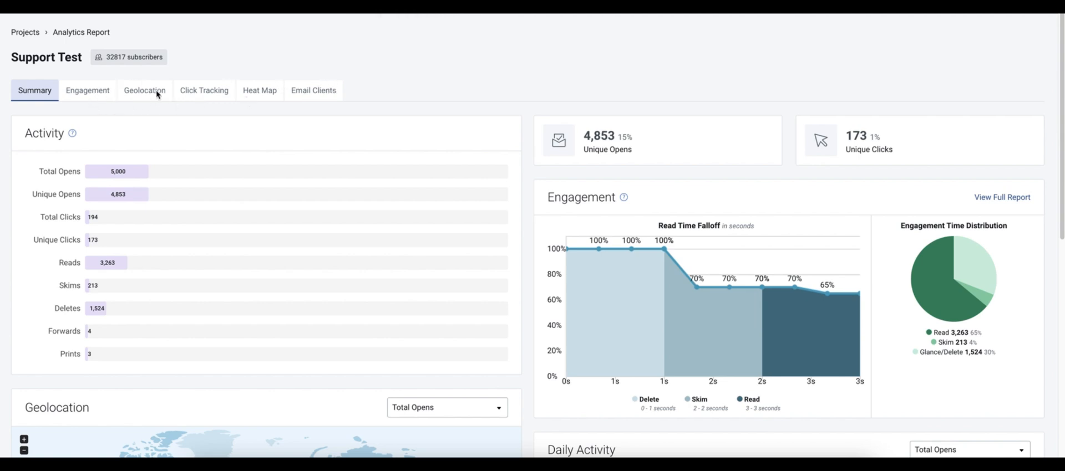
pyautogui.moveTo(258, 87)
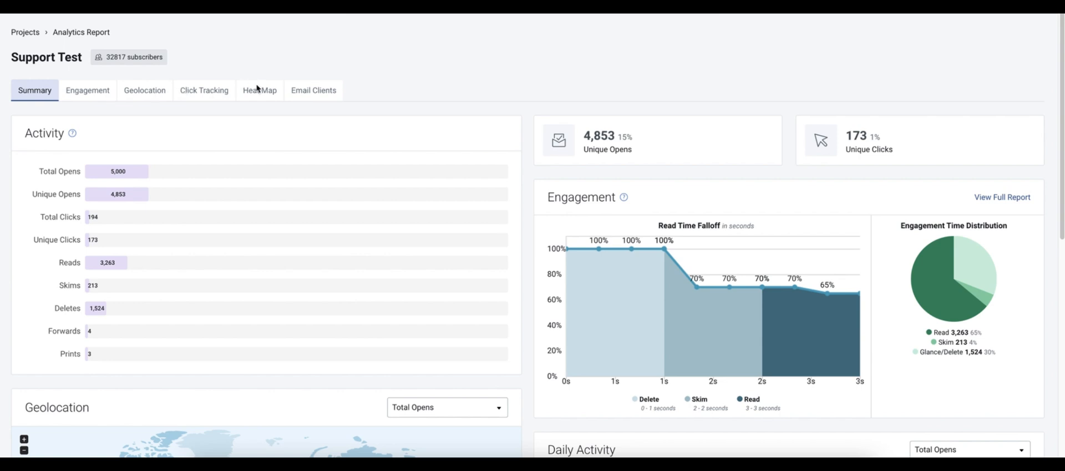
pyautogui.moveTo(342, 80)
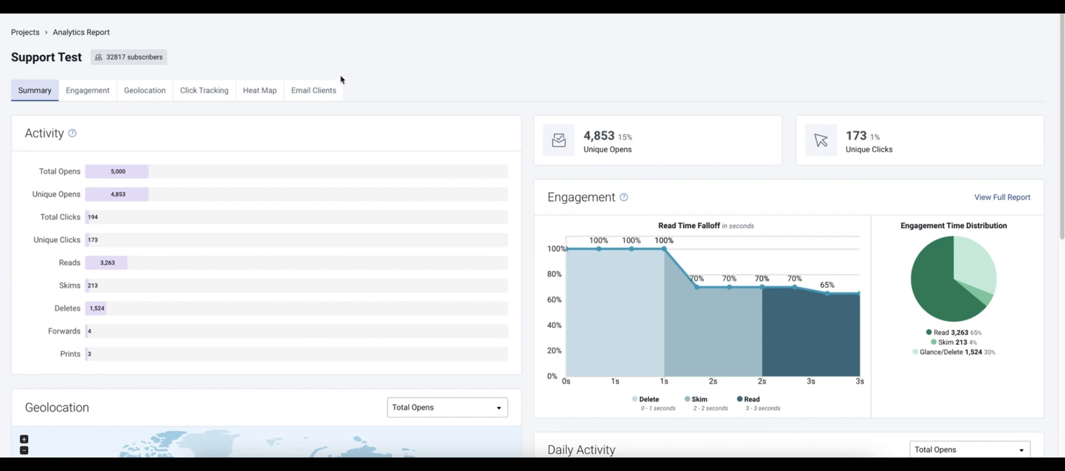
pyautogui.moveTo(781, 149)
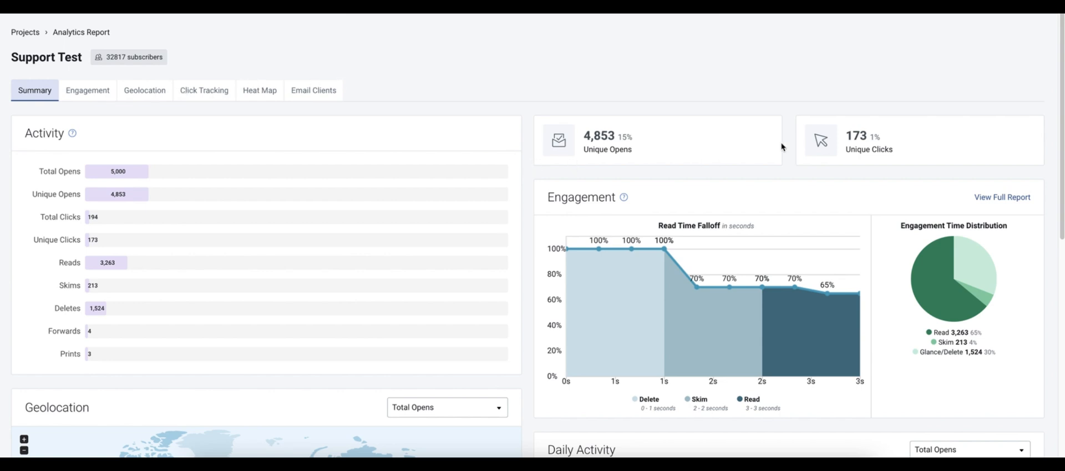
pyautogui.moveTo(684, 128)
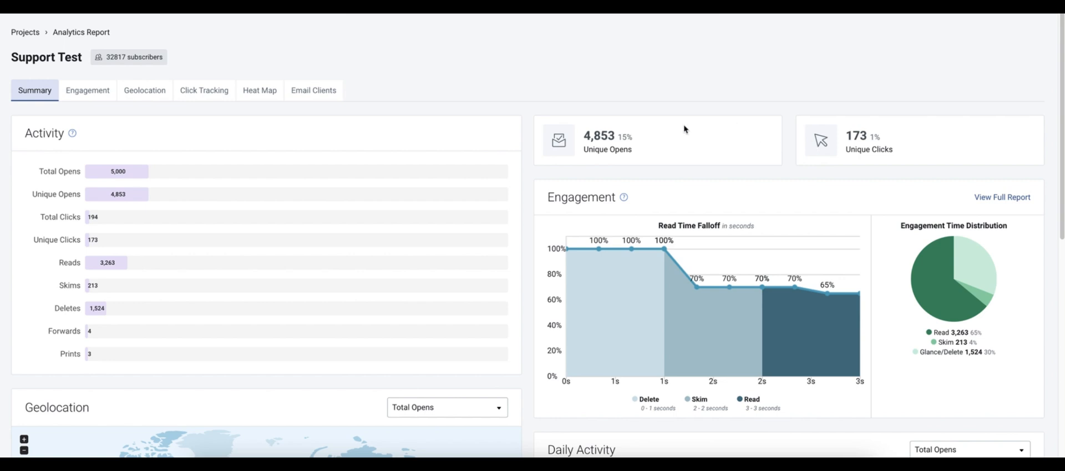
# Step: Scroll through the summary's opens, engagement, geolocation, daily activity, click tracking and email clients panels
pyautogui.scroll(-3)
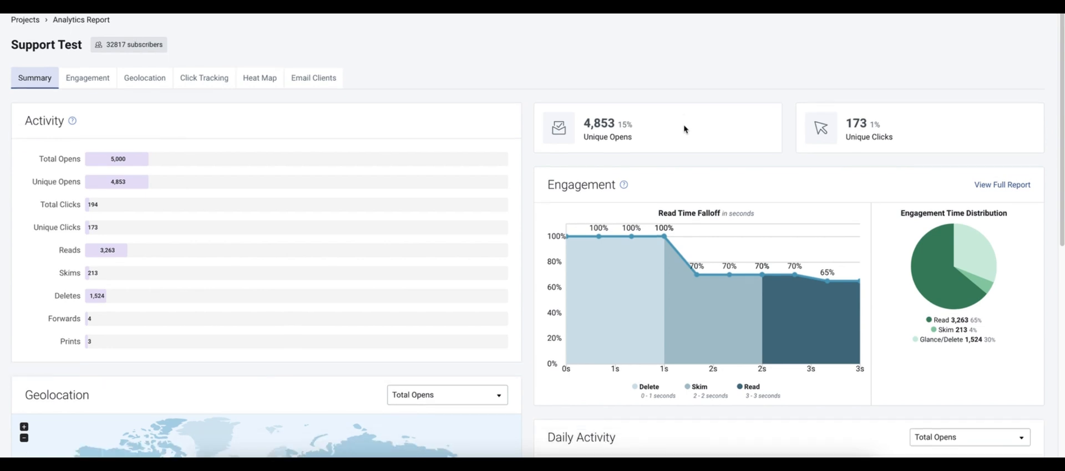
pyautogui.scroll(-3)
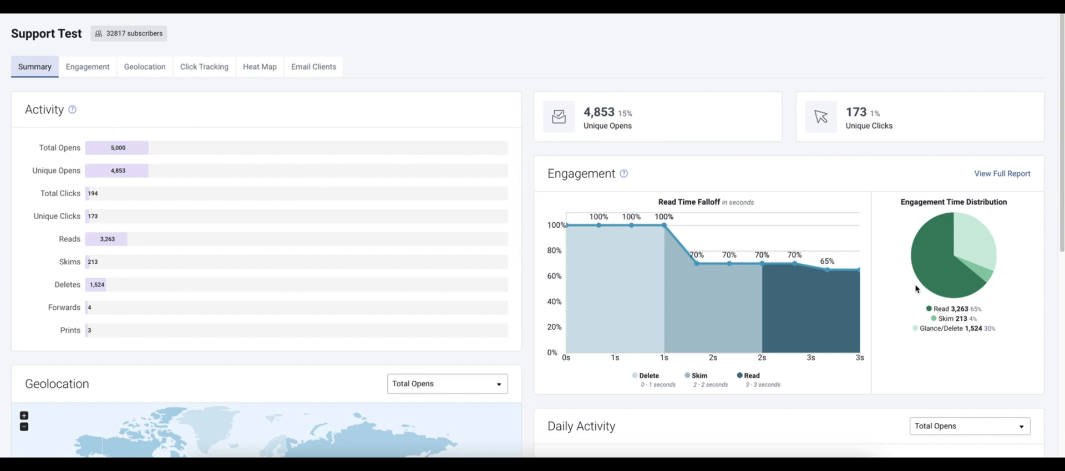
pyautogui.moveTo(904, 346)
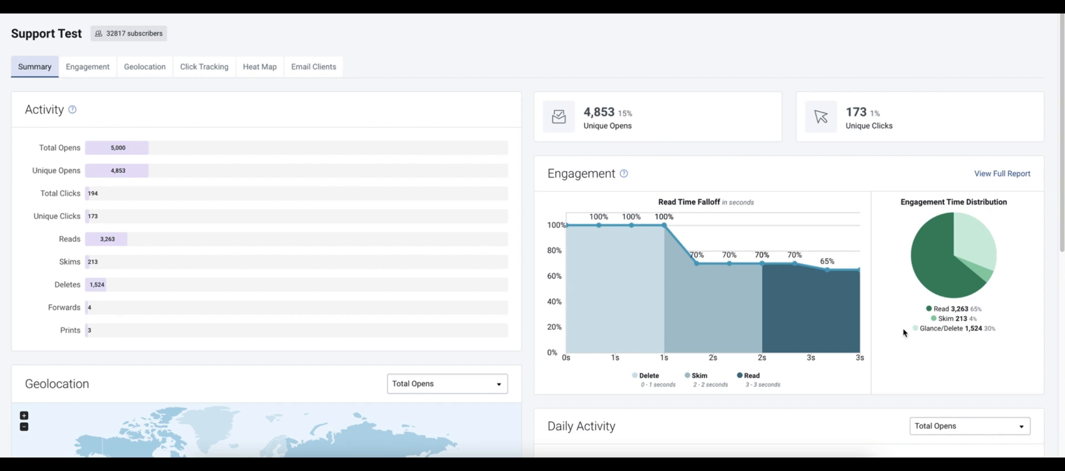
pyautogui.scroll(-3)
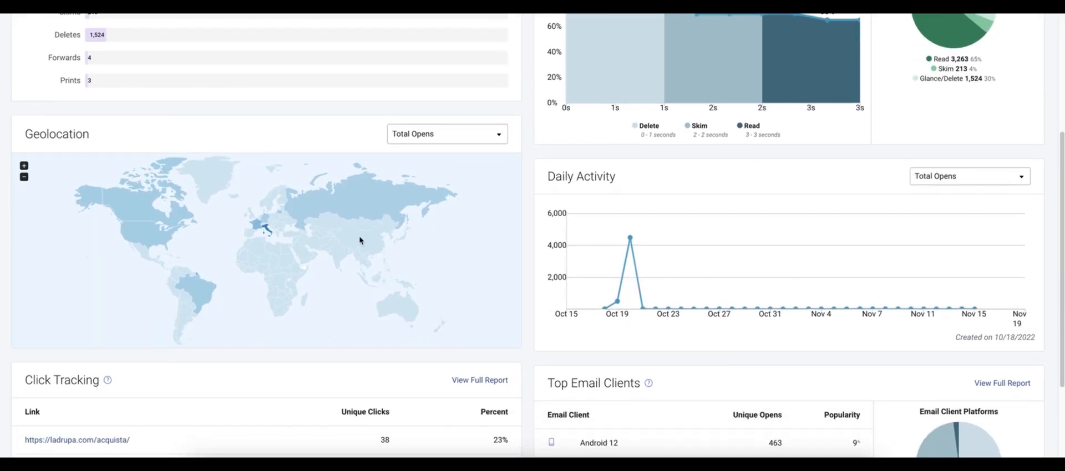
pyautogui.scroll(-3)
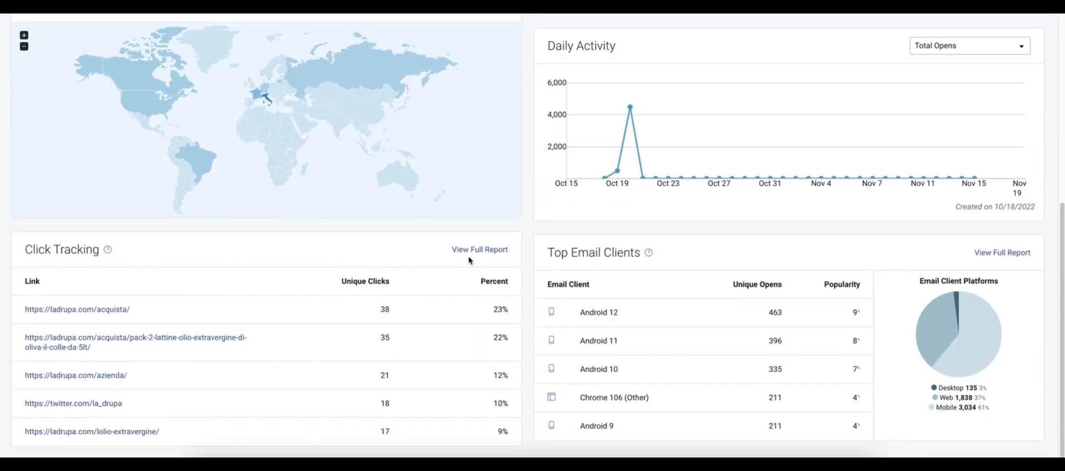
pyautogui.moveTo(701, 355)
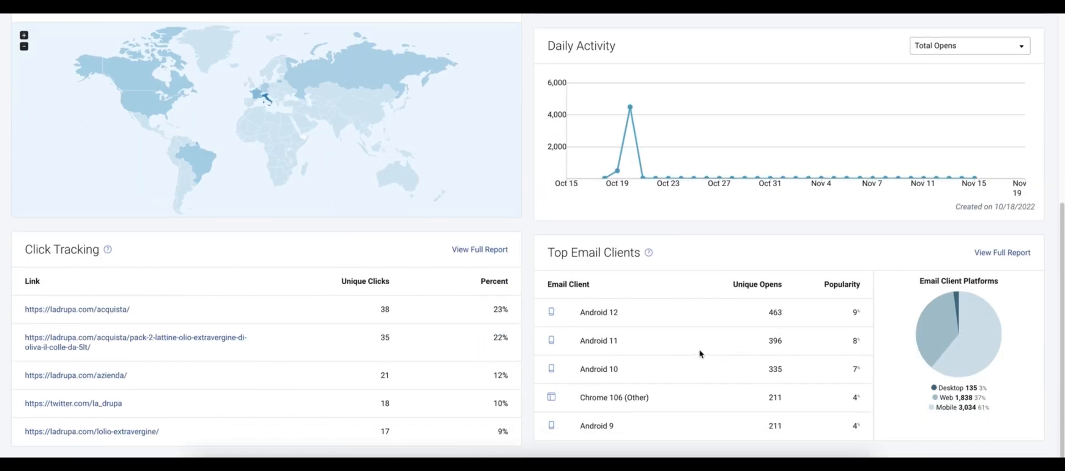
pyautogui.moveTo(328, 341)
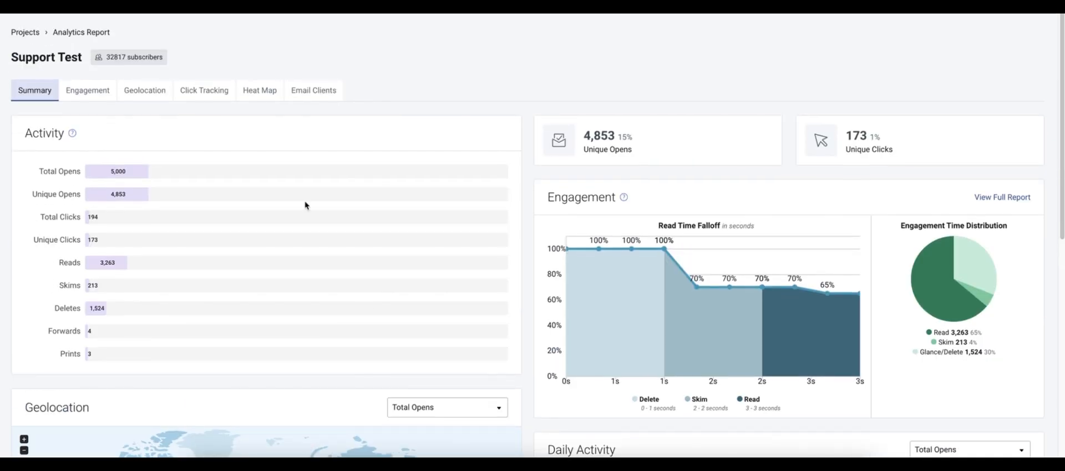
# Step: View the Heat Map showing click percentages on the olive oil email's links
pyautogui.click(259, 91)
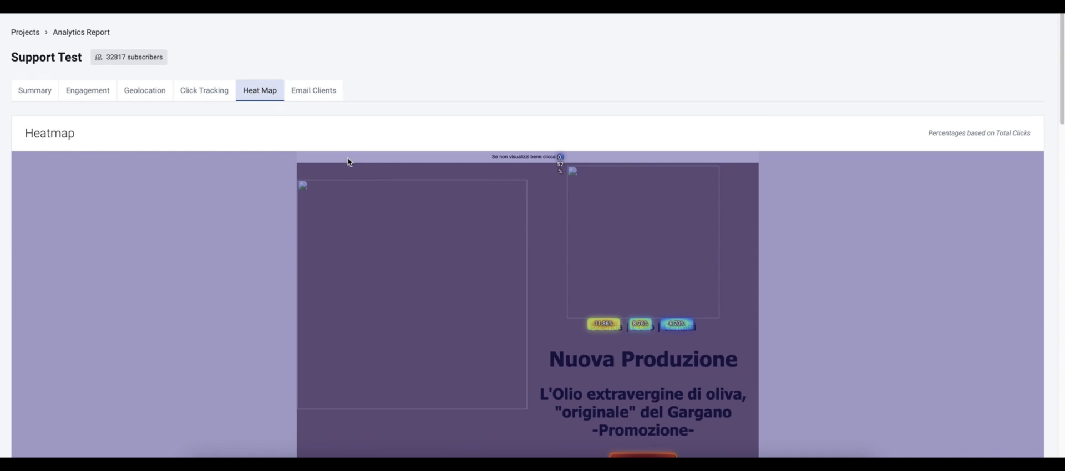
pyautogui.scroll(-3)
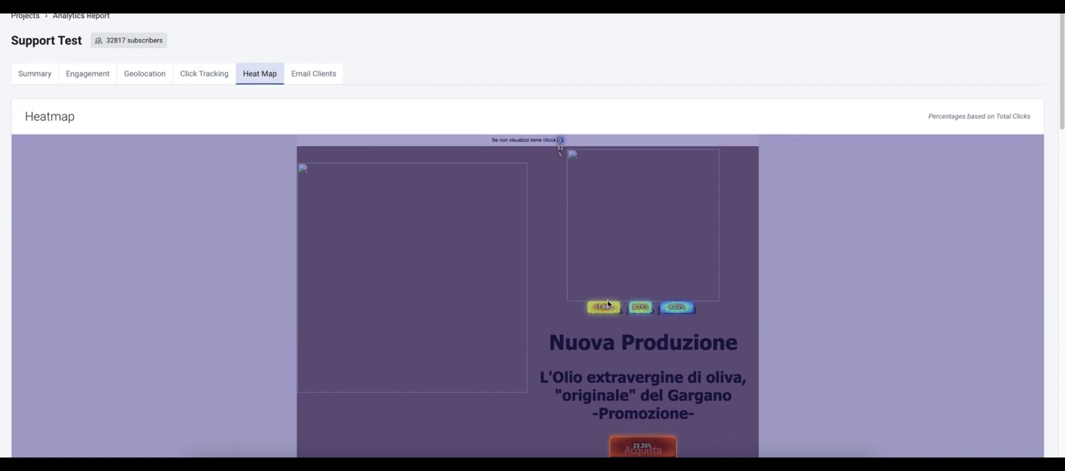